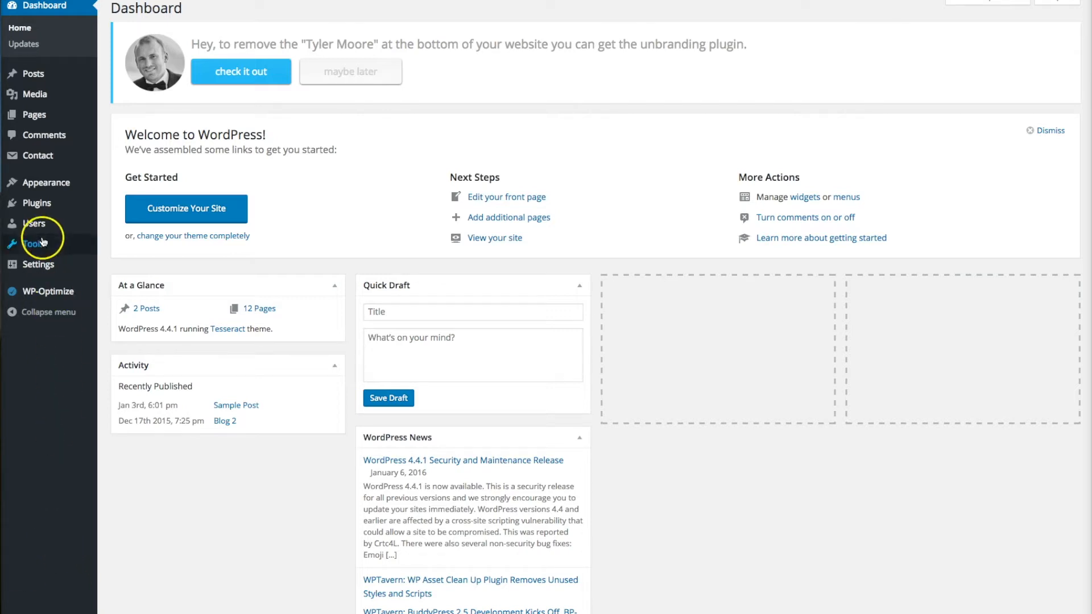
{"action": "mouse_move", "coordinate": [33, 244]}
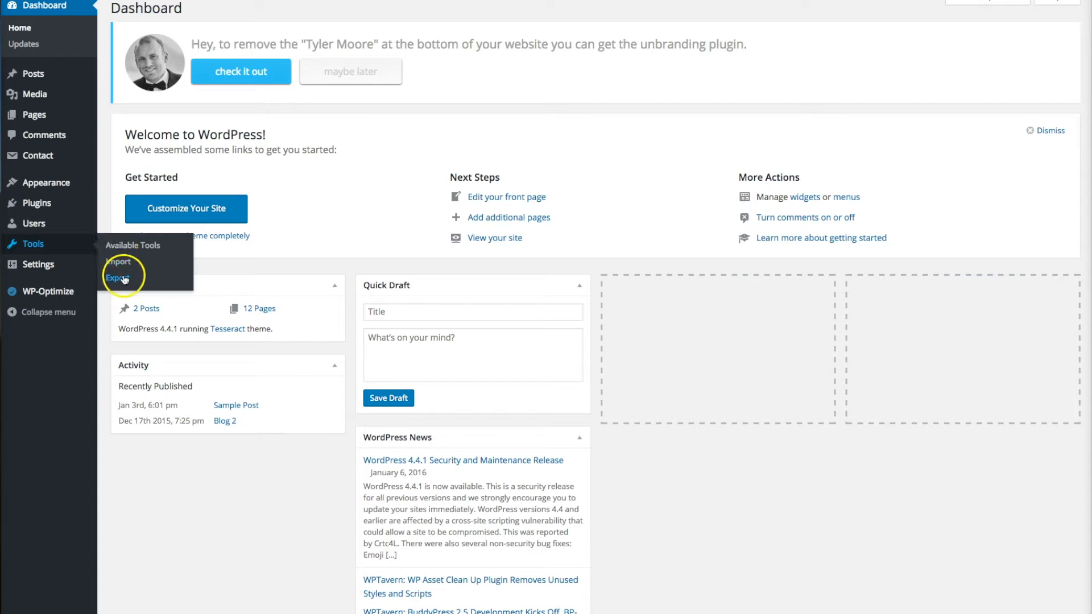
Step: Open the Tools > Export page with All content selected for export
{"action": "left_click", "coordinate": [117, 278]}
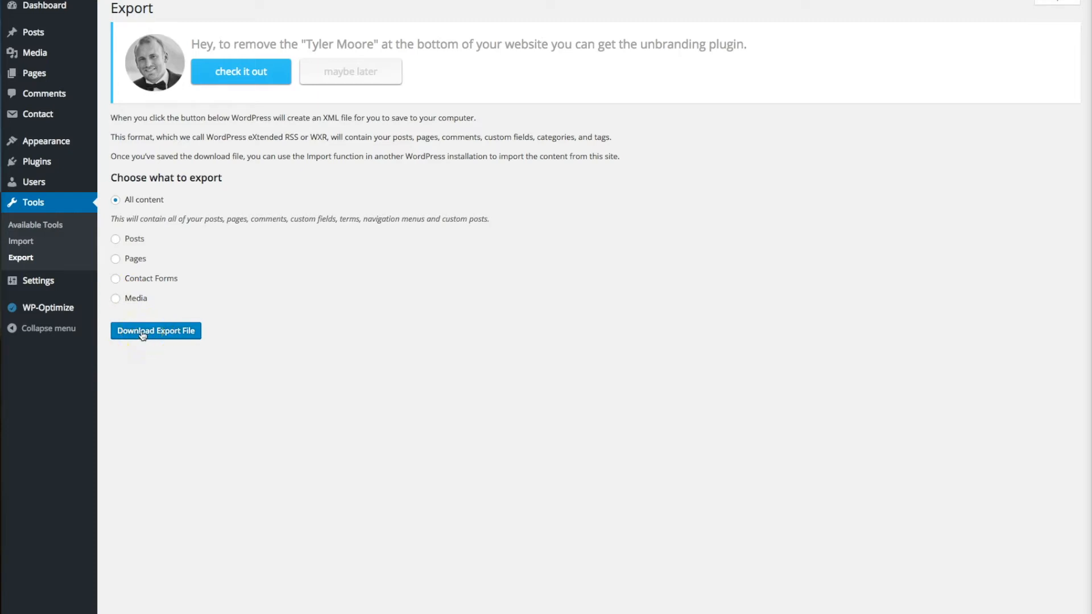
Step: Download the All content XML export file and open it to view the exported content
{"action": "left_click", "coordinate": [155, 331]}
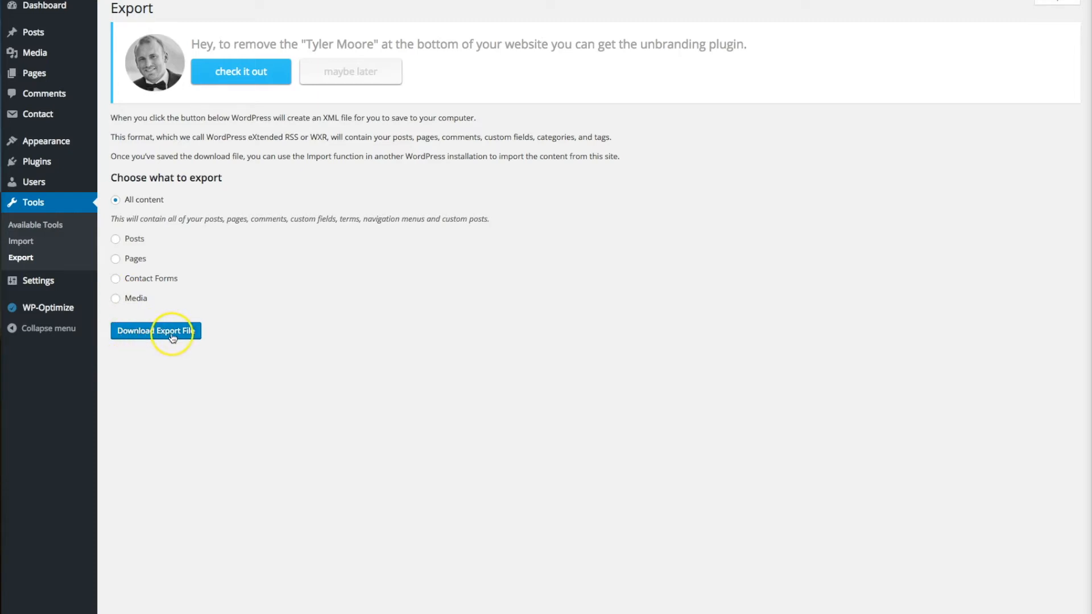
{"action": "left_click", "coordinate": [155, 331]}
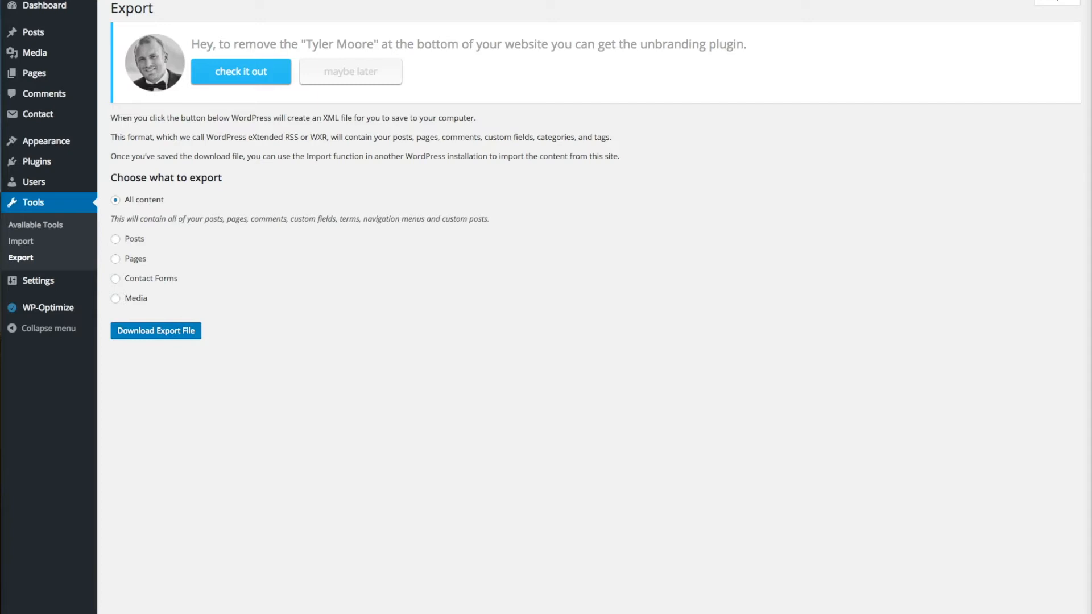
{"action": "scroll", "scroll_direction": "down", "scroll_amount": 3}
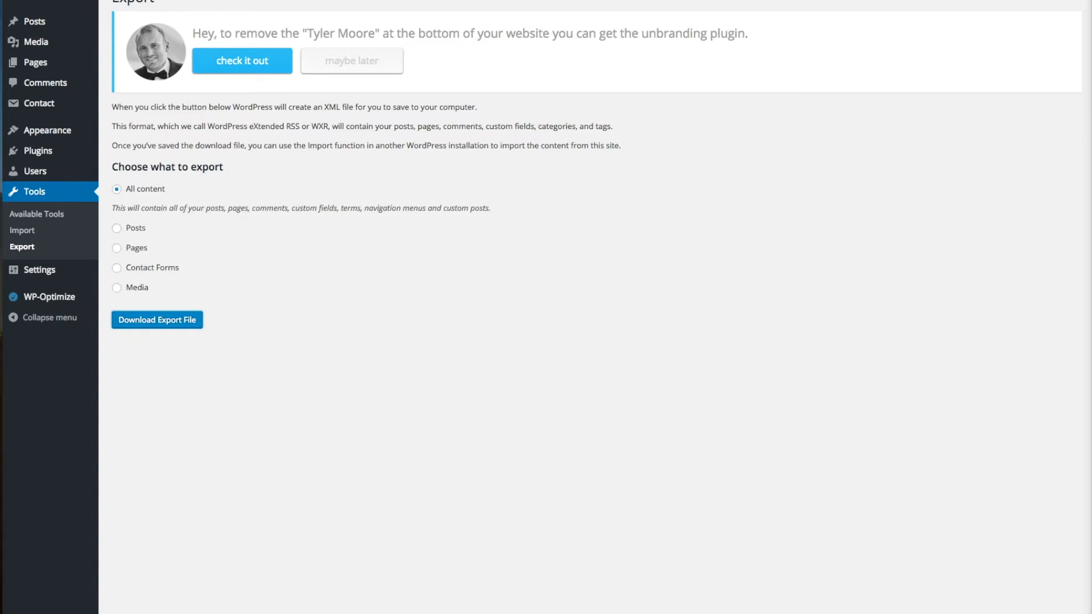
{"action": "left_click", "coordinate": [156, 320]}
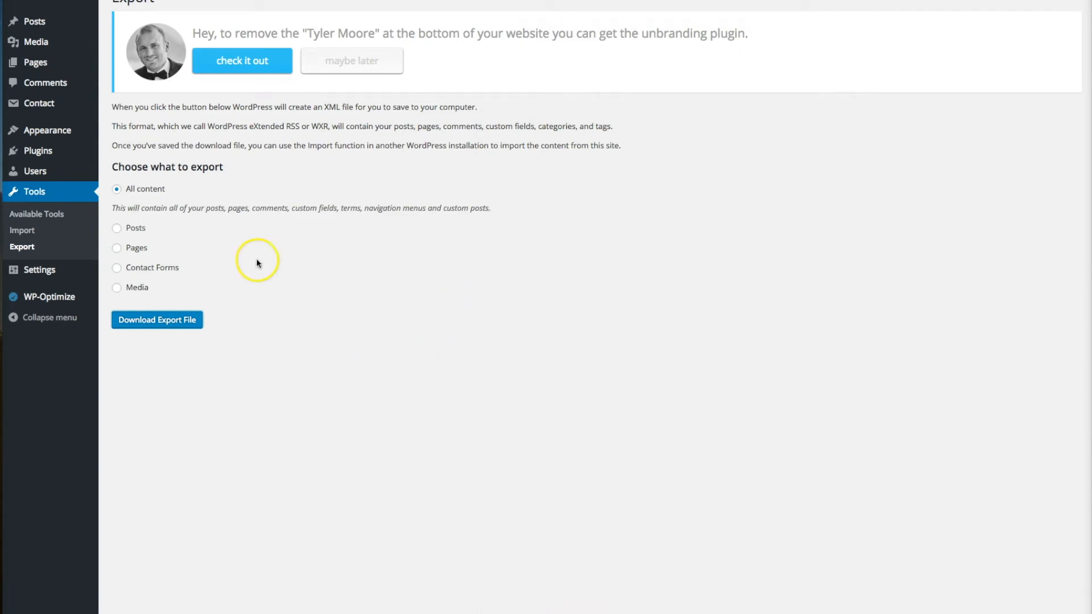
{"action": "left_click", "coordinate": [157, 319]}
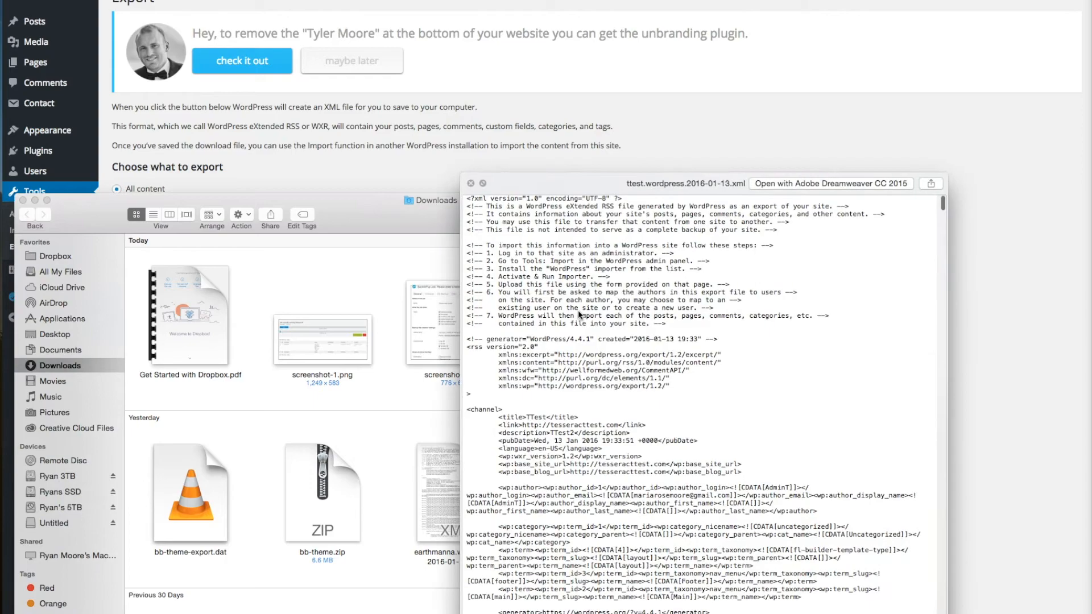
{"action": "scroll", "scroll_direction": "down", "scroll_amount": 3}
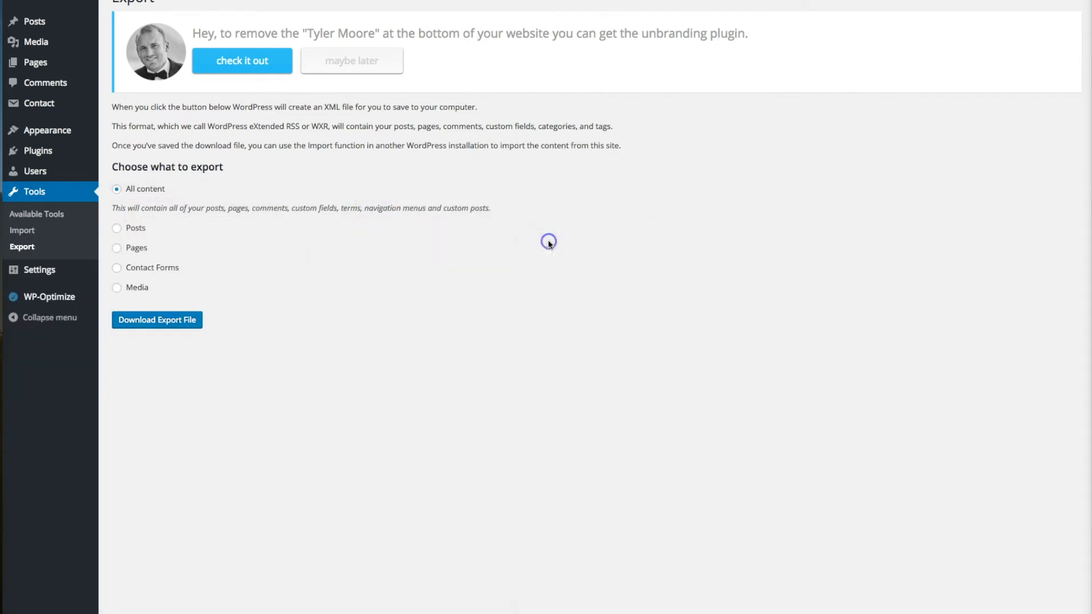
{"action": "mouse_move", "coordinate": [478, 394]}
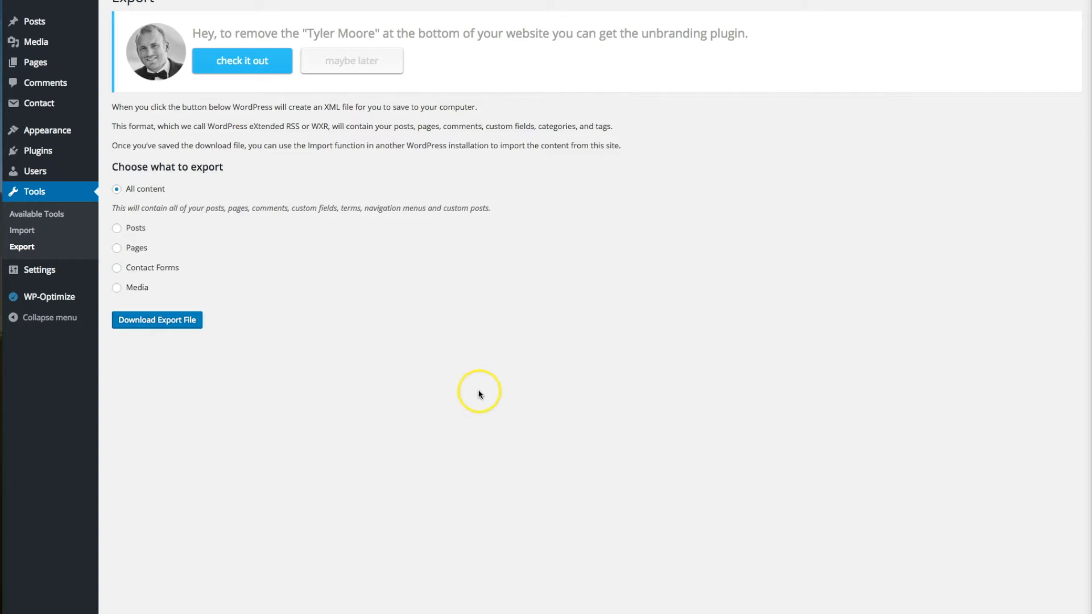
{"action": "mouse_move", "coordinate": [488, 388]}
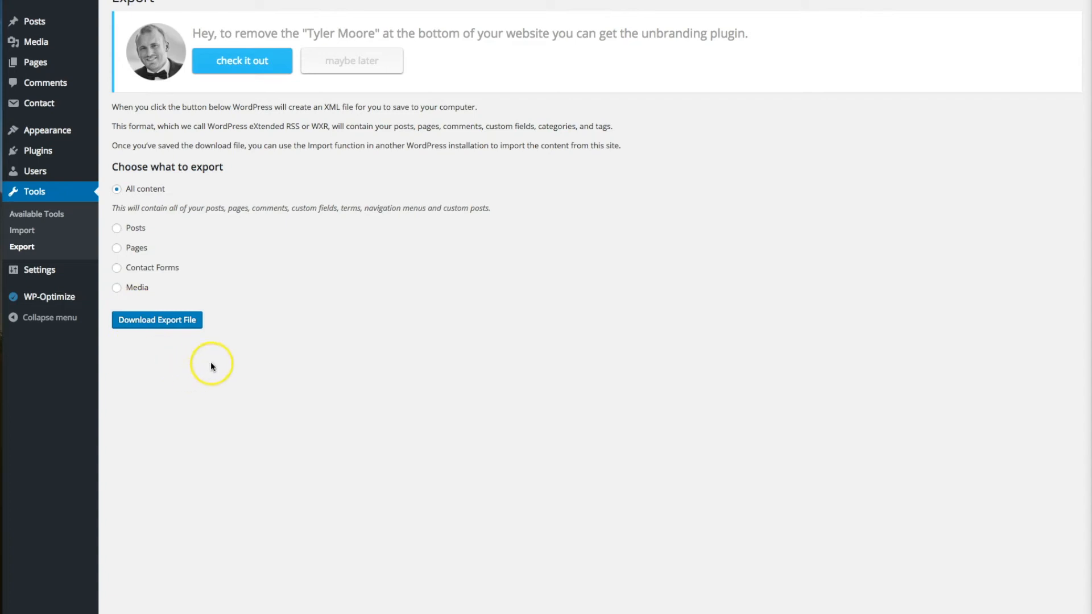
{"action": "mouse_move", "coordinate": [227, 356]}
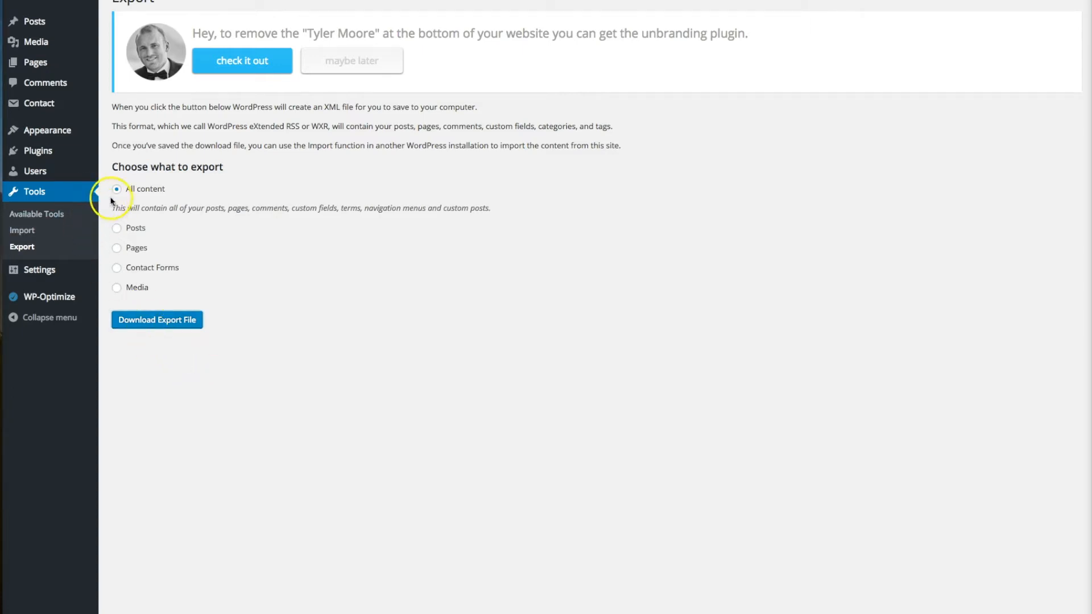
{"action": "mouse_move", "coordinate": [252, 416]}
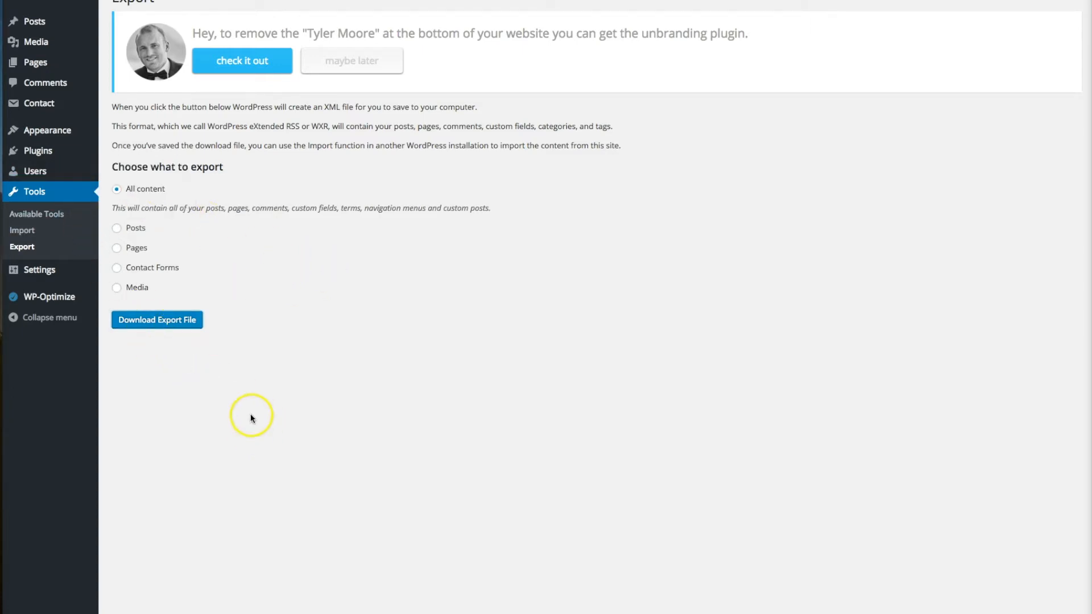
{"action": "mouse_move", "coordinate": [48, 130]}
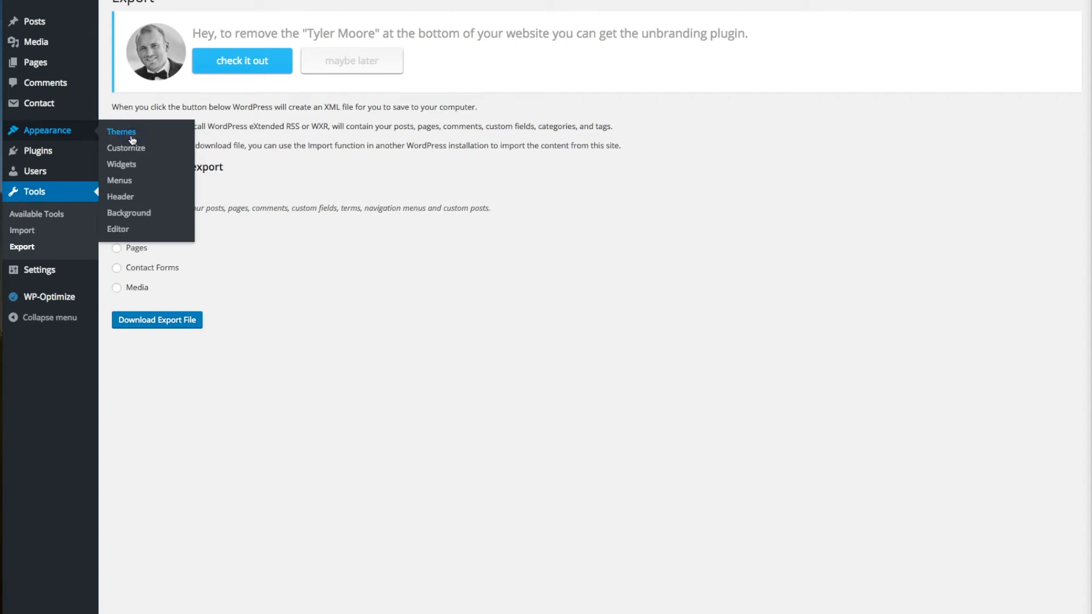
Step: Activate the Twenty Fifteen theme from Appearance > Themes, replacing Tesseract
{"action": "left_click", "coordinate": [121, 131]}
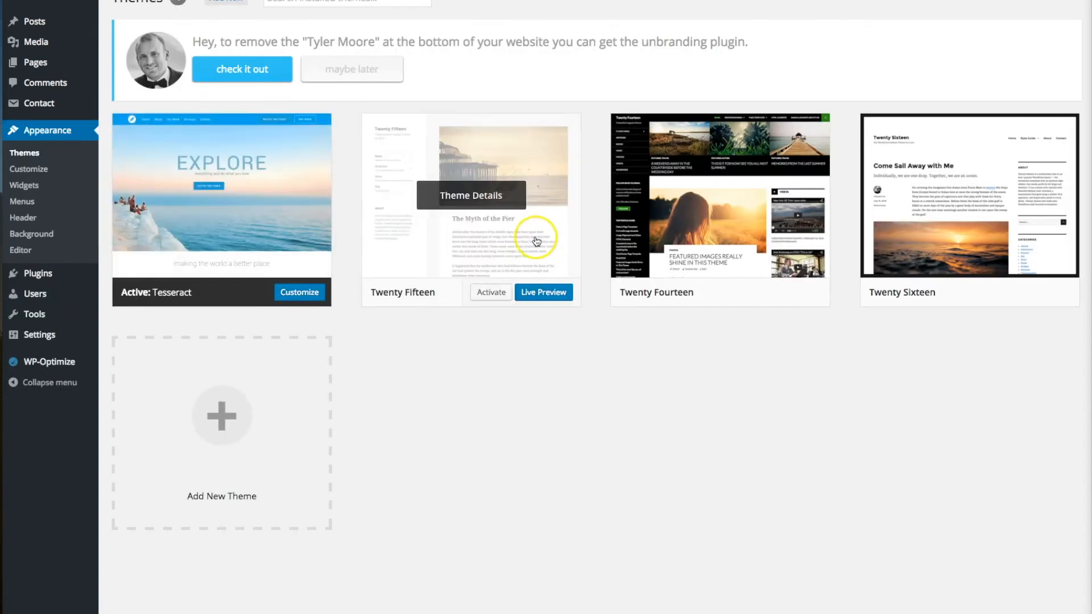
{"action": "mouse_move", "coordinate": [232, 211]}
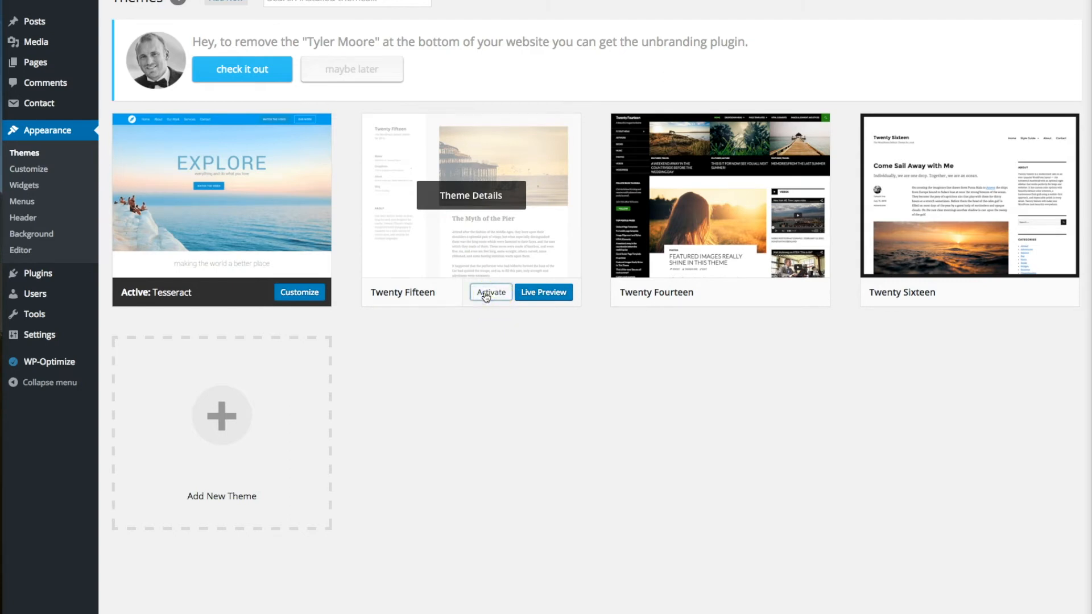
{"action": "left_click", "coordinate": [490, 291]}
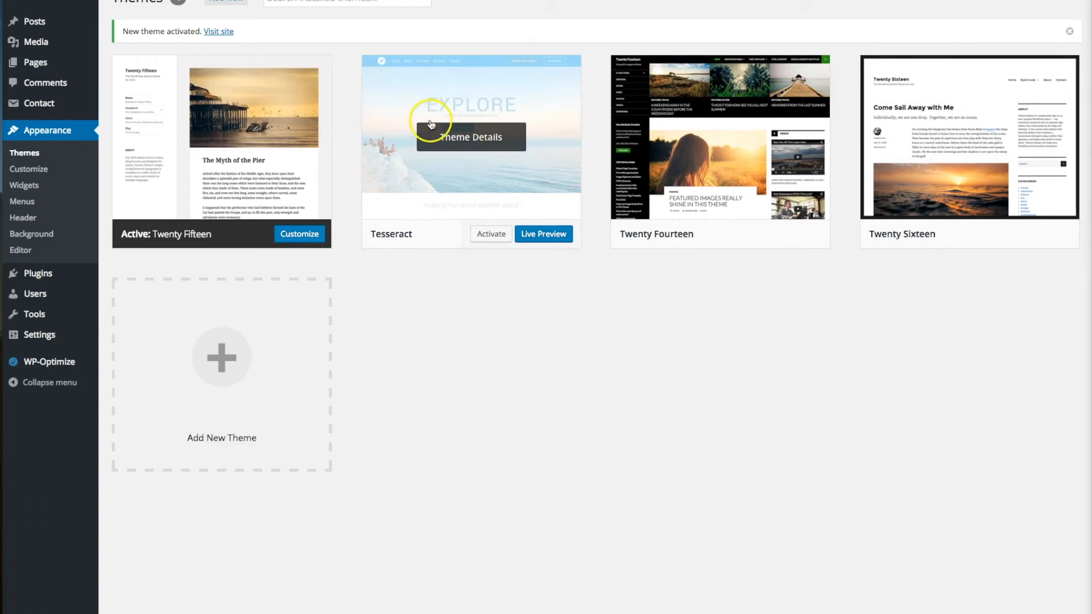
{"action": "mouse_move", "coordinate": [410, 105]}
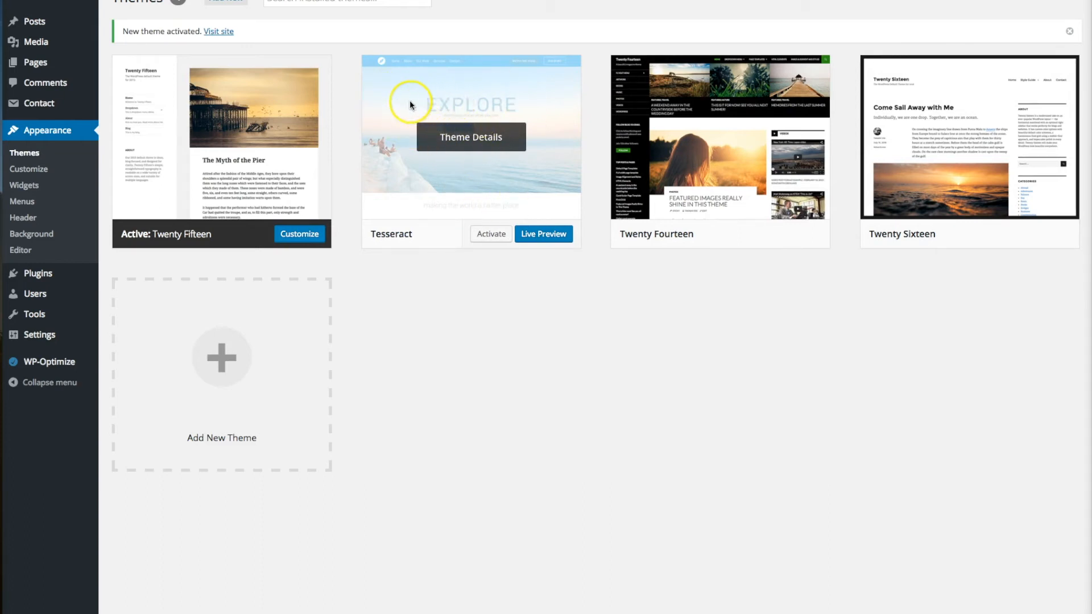
{"action": "mouse_move", "coordinate": [478, 193]}
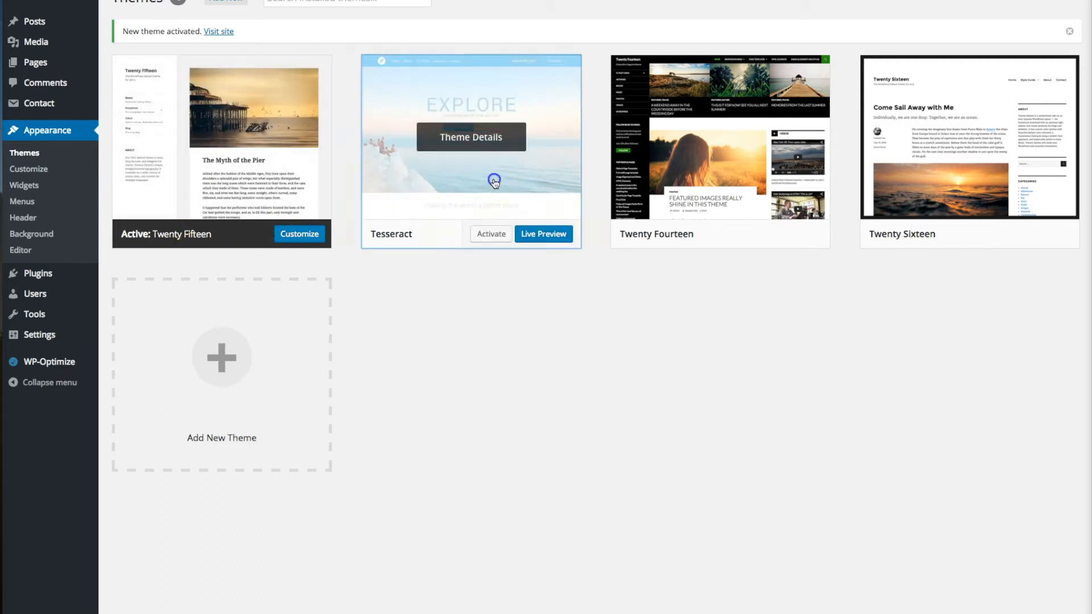
Step: Open the Tesseract theme's details showing its version, author and description
{"action": "left_click", "coordinate": [471, 137]}
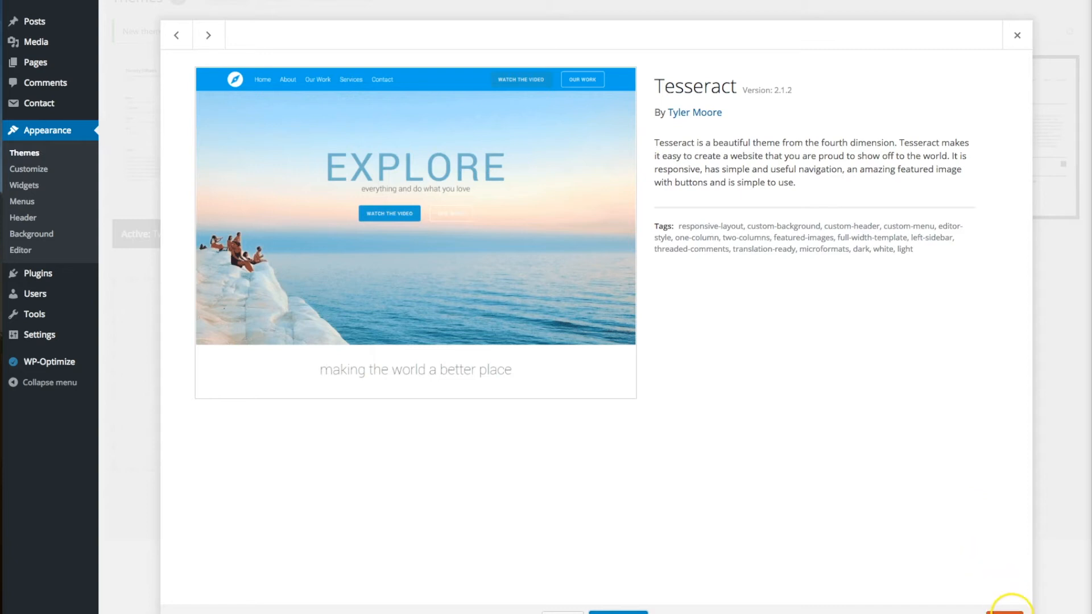
{"action": "mouse_move", "coordinate": [781, 183]}
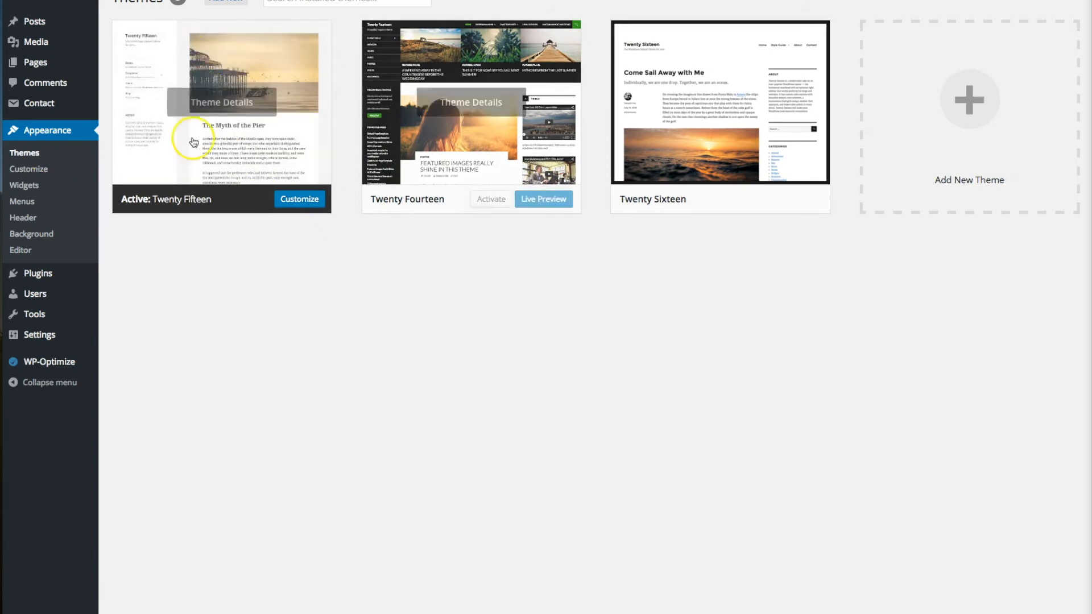
{"action": "mouse_move", "coordinate": [475, 225]}
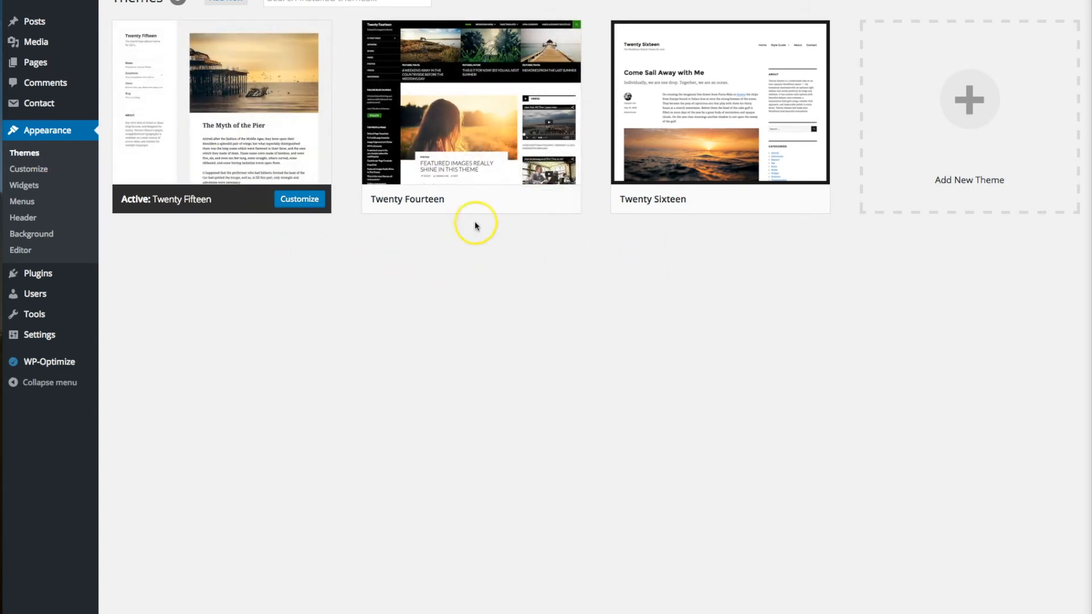
Step: Pick TESSERACT.zip from Downloads in the Add New theme upload form
{"action": "left_click", "coordinate": [225, 1]}
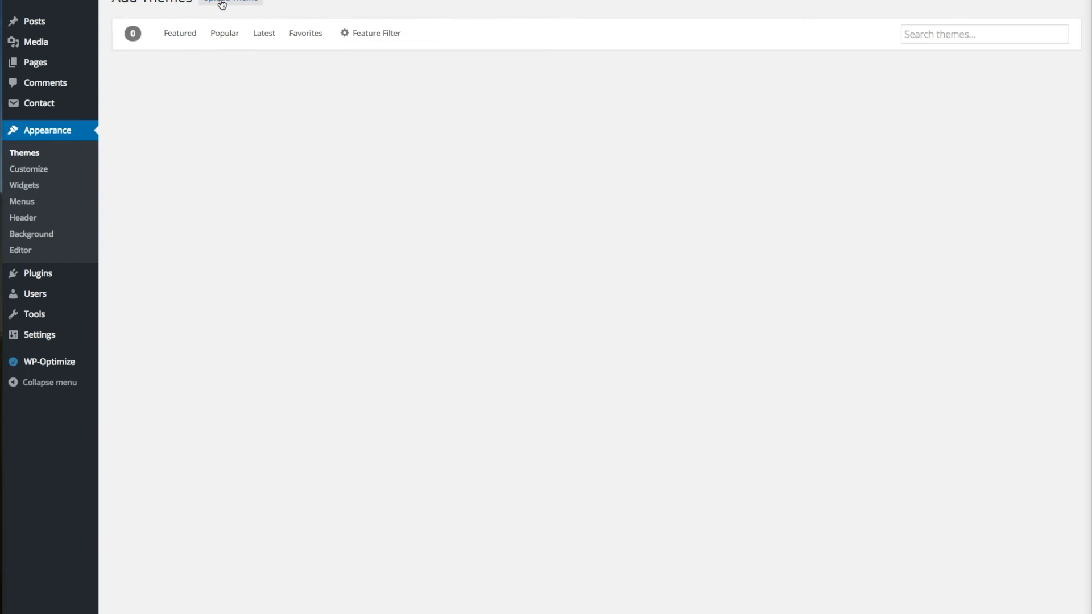
{"action": "left_click", "coordinate": [217, 3]}
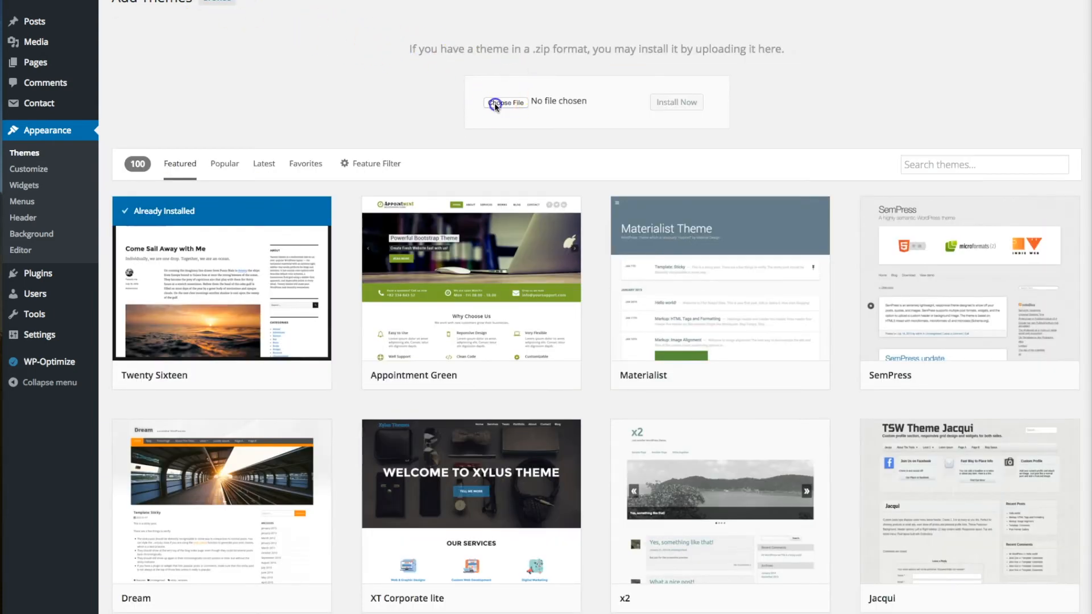
{"action": "left_click", "coordinate": [505, 102]}
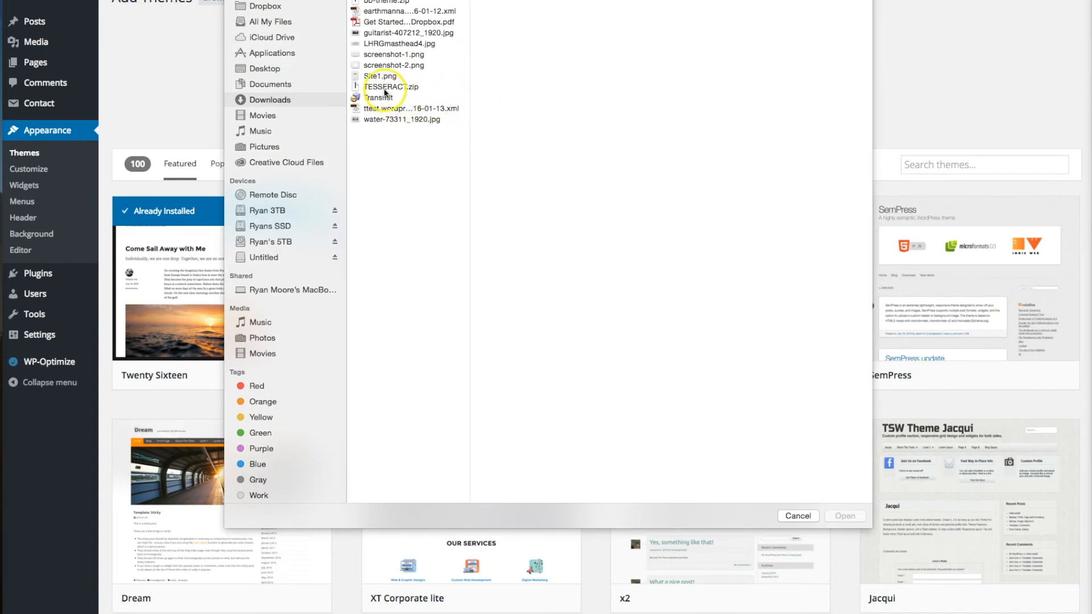
{"action": "left_click", "coordinate": [392, 87]}
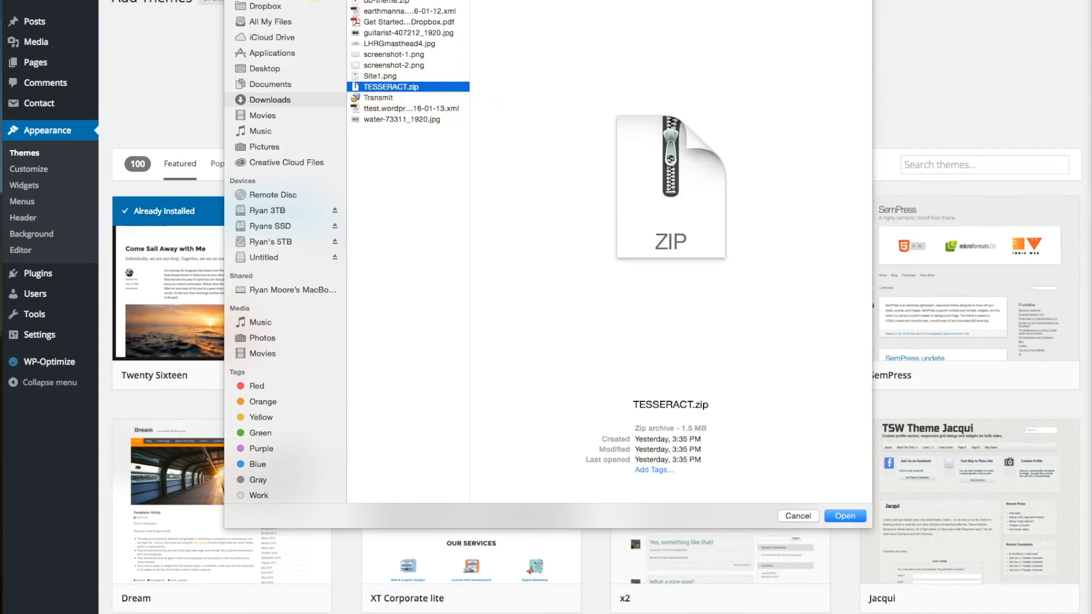
{"action": "mouse_move", "coordinate": [366, 168]}
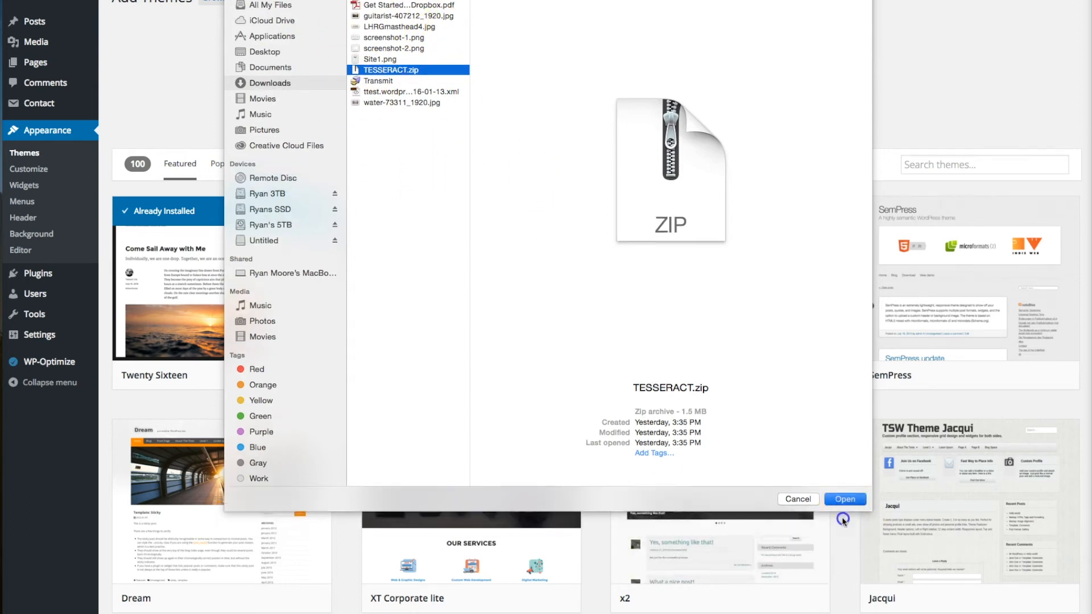
{"action": "left_click", "coordinate": [843, 499]}
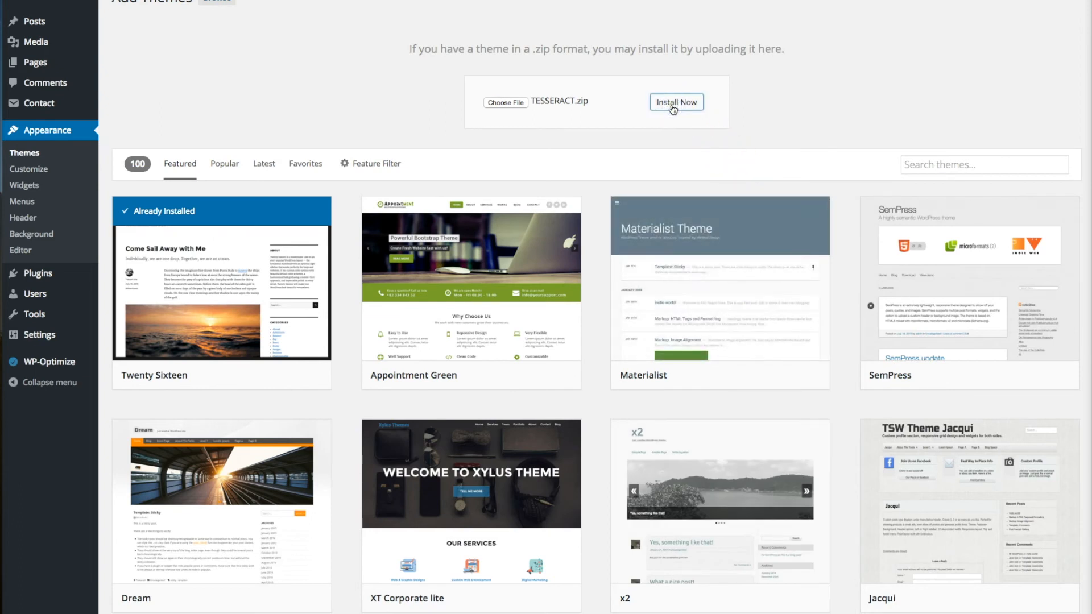
Step: Install the TESSERACT.zip theme package and follow its Activate link
{"action": "left_click", "coordinate": [674, 102]}
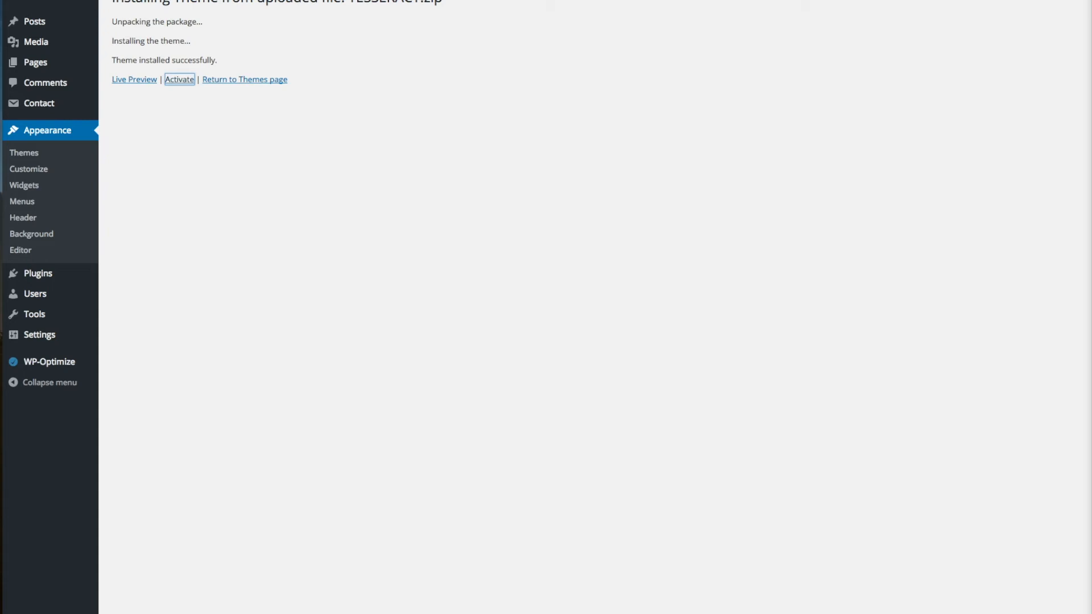
{"action": "left_click", "coordinate": [178, 79]}
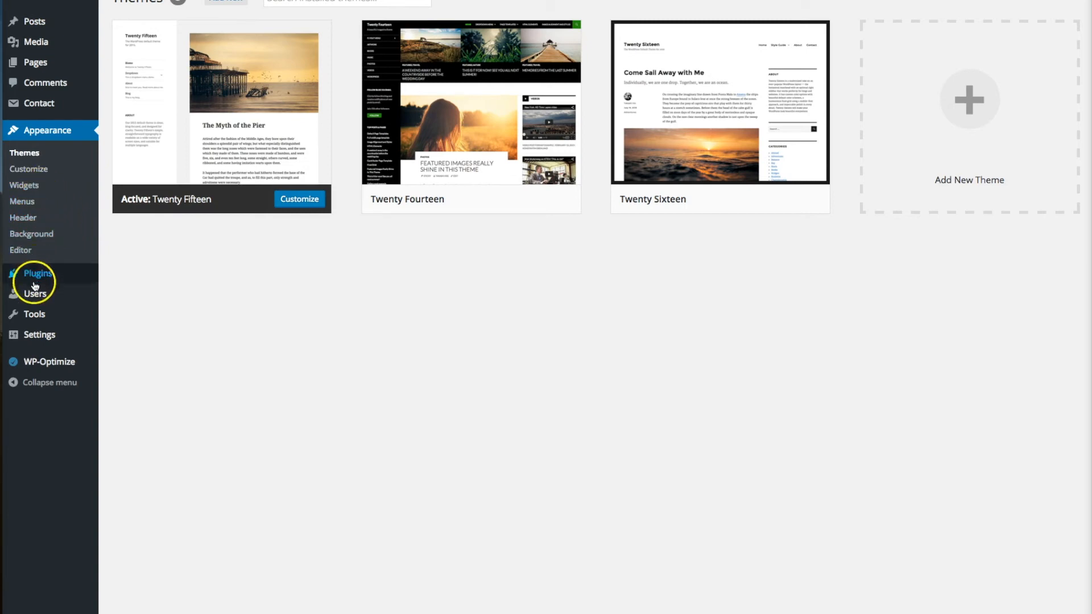
{"action": "mouse_move", "coordinate": [33, 314]}
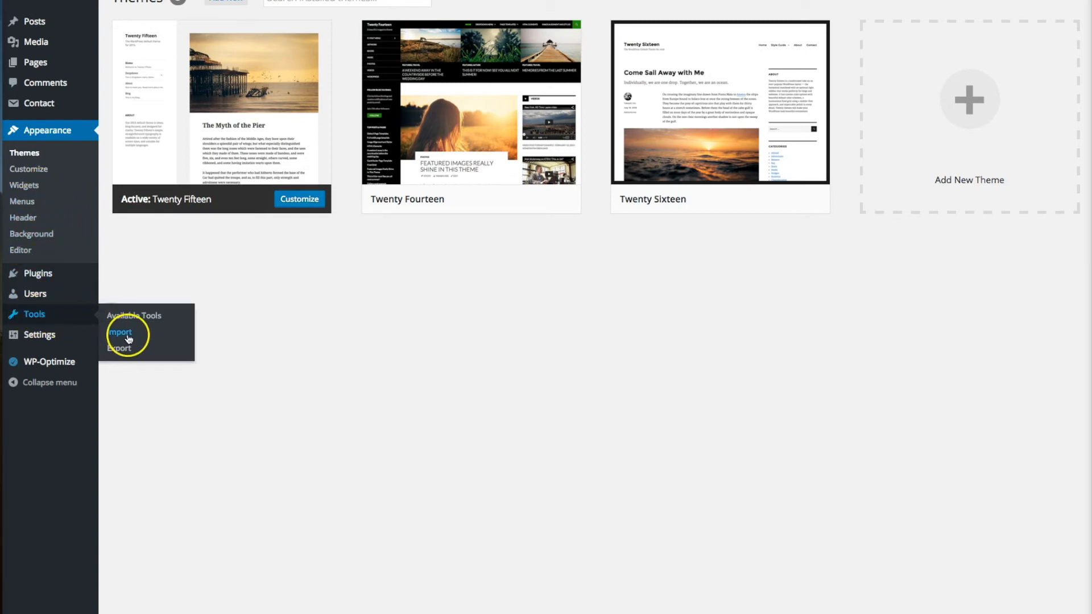
Step: Open Tools > Import and load the WordPress importer's installation details
{"action": "left_click", "coordinate": [120, 332]}
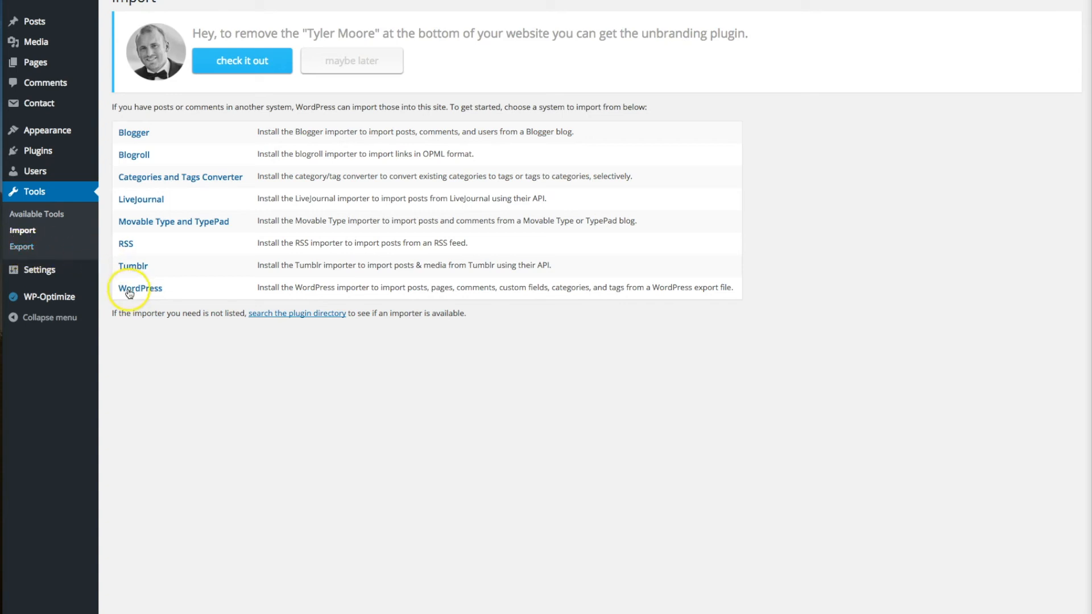
{"action": "left_click", "coordinate": [139, 288]}
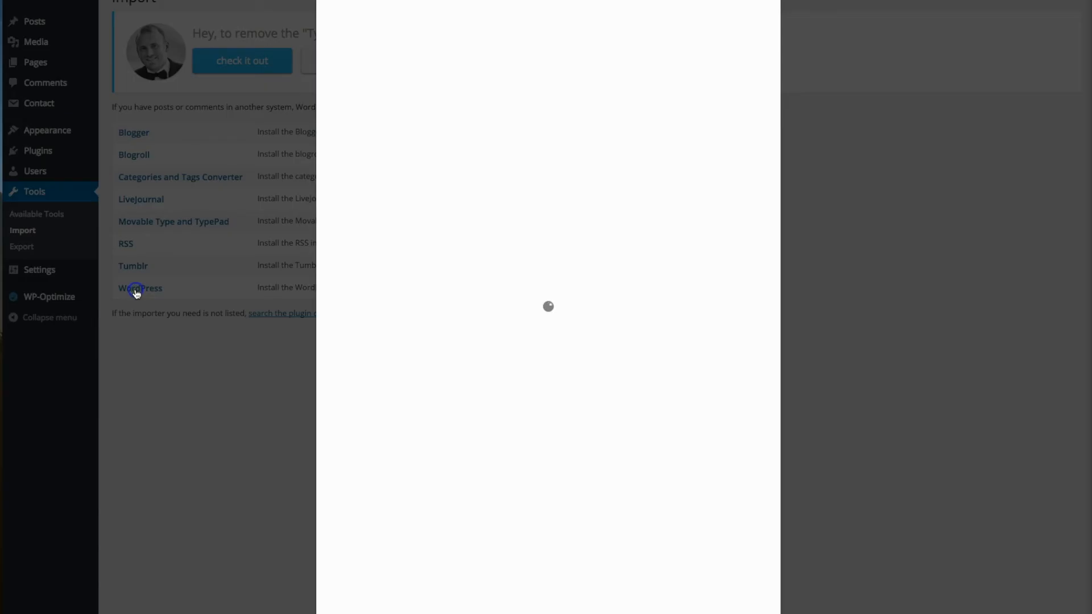
Step: Install and activate WordPress Importer 0.6.1, then return to Tools > Import
{"action": "left_click", "coordinate": [140, 288]}
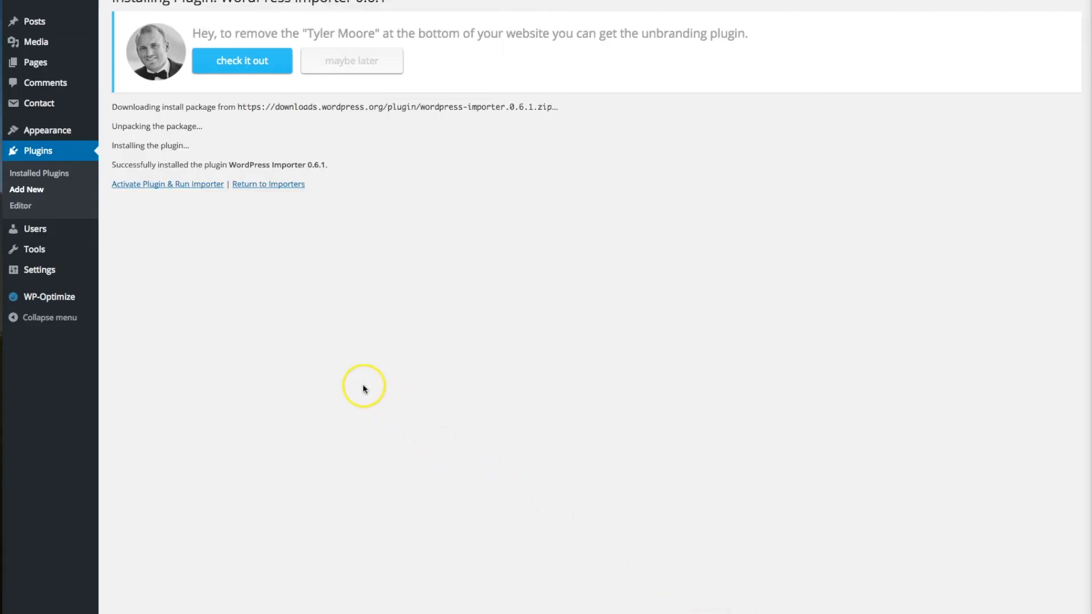
{"action": "mouse_move", "coordinate": [131, 192]}
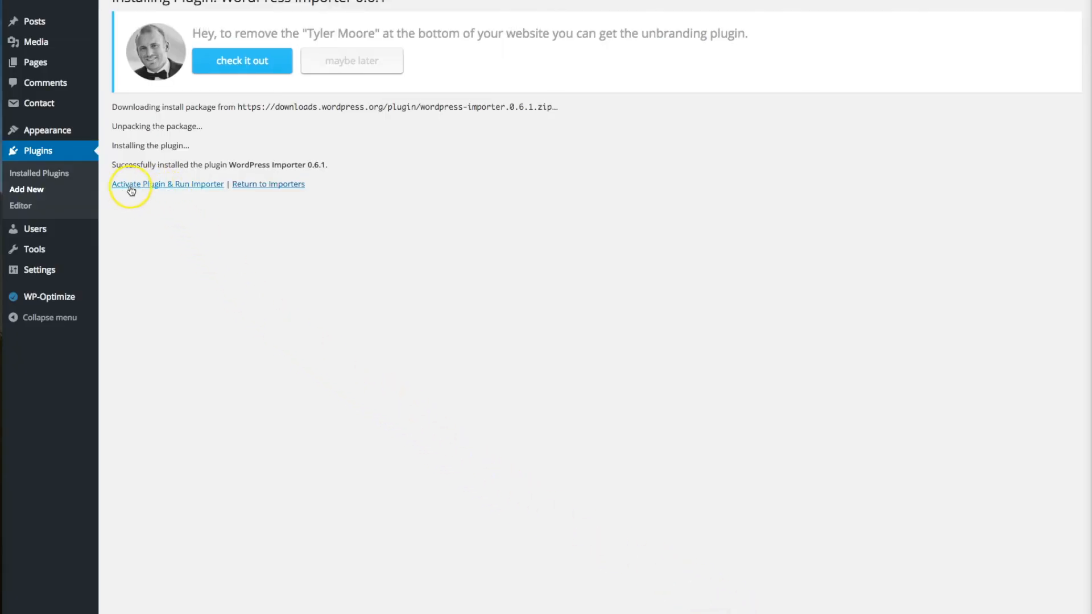
{"action": "left_click", "coordinate": [167, 183]}
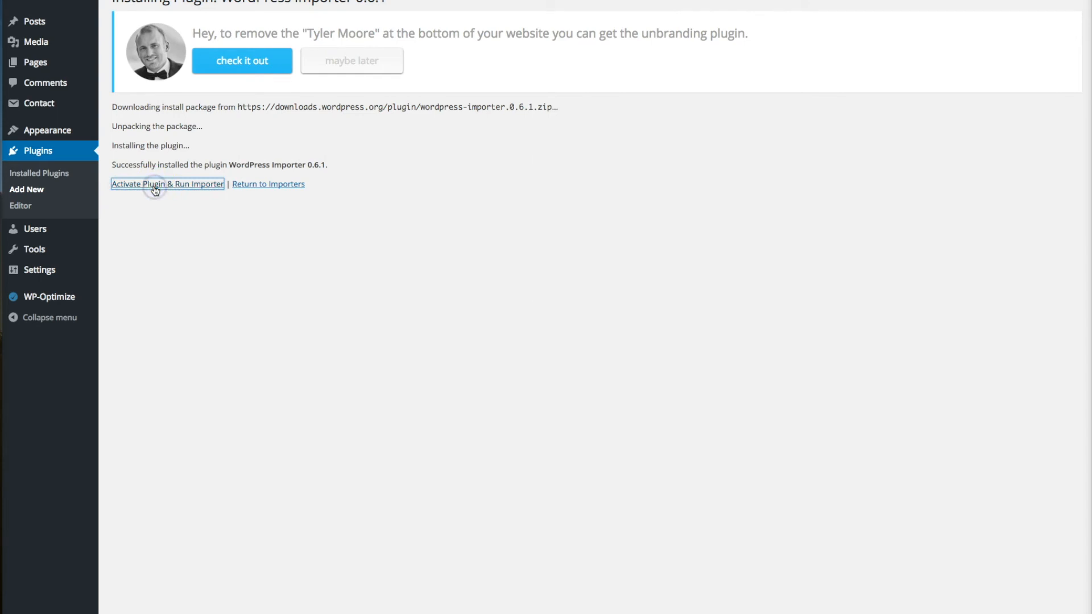
{"action": "left_click", "coordinate": [167, 184]}
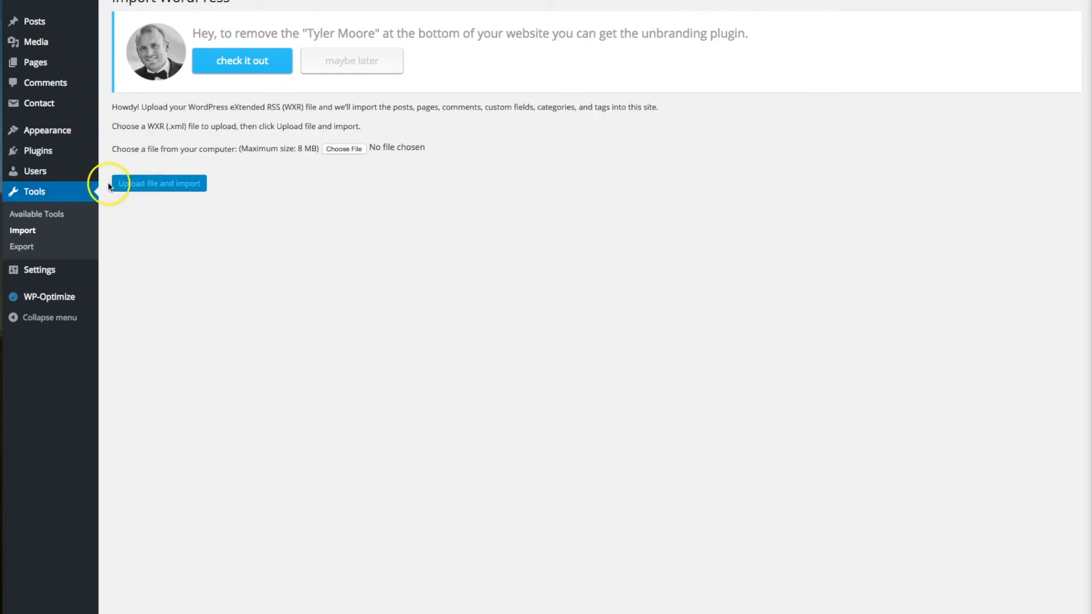
{"action": "mouse_move", "coordinate": [346, 152]}
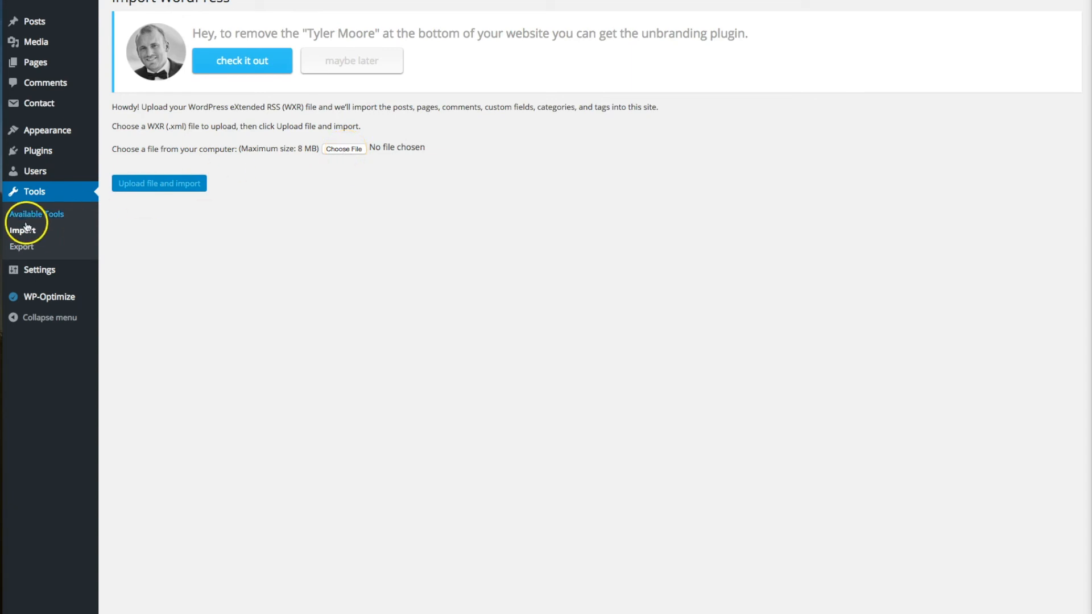
{"action": "mouse_move", "coordinate": [25, 249]}
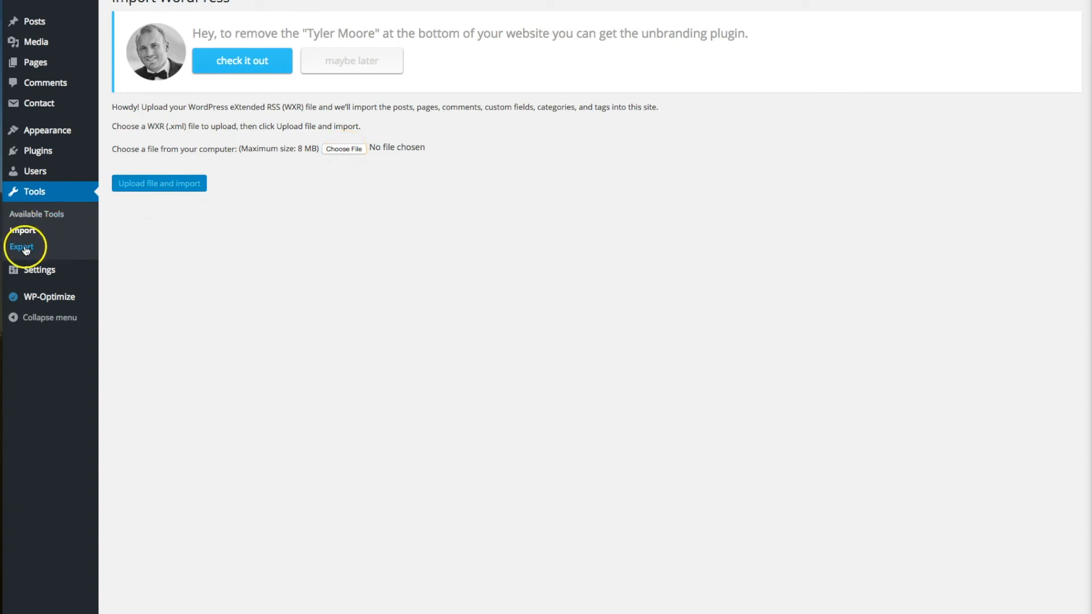
{"action": "left_click", "coordinate": [22, 230]}
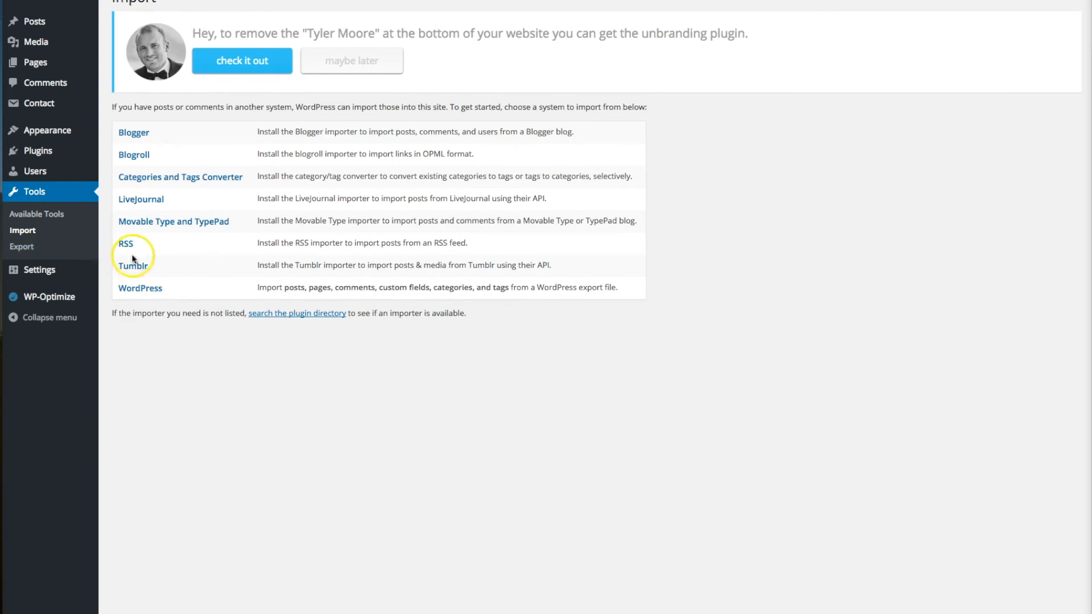
Step: Choose ttest.wordpress.2016-01-13.xml in the WordPress importer's upload form
{"action": "left_click", "coordinate": [140, 288]}
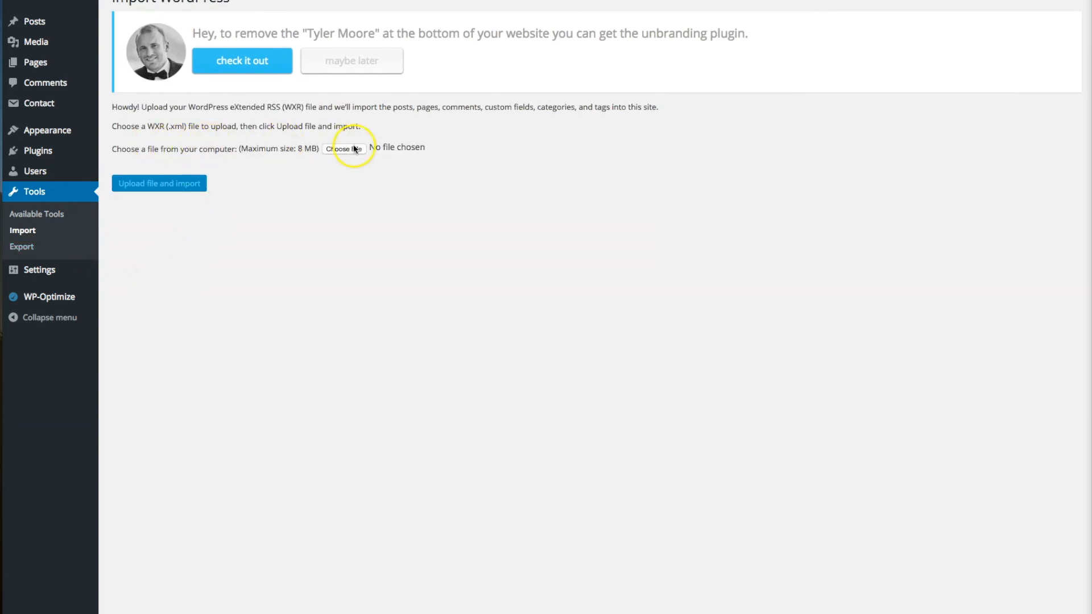
{"action": "left_click", "coordinate": [345, 149]}
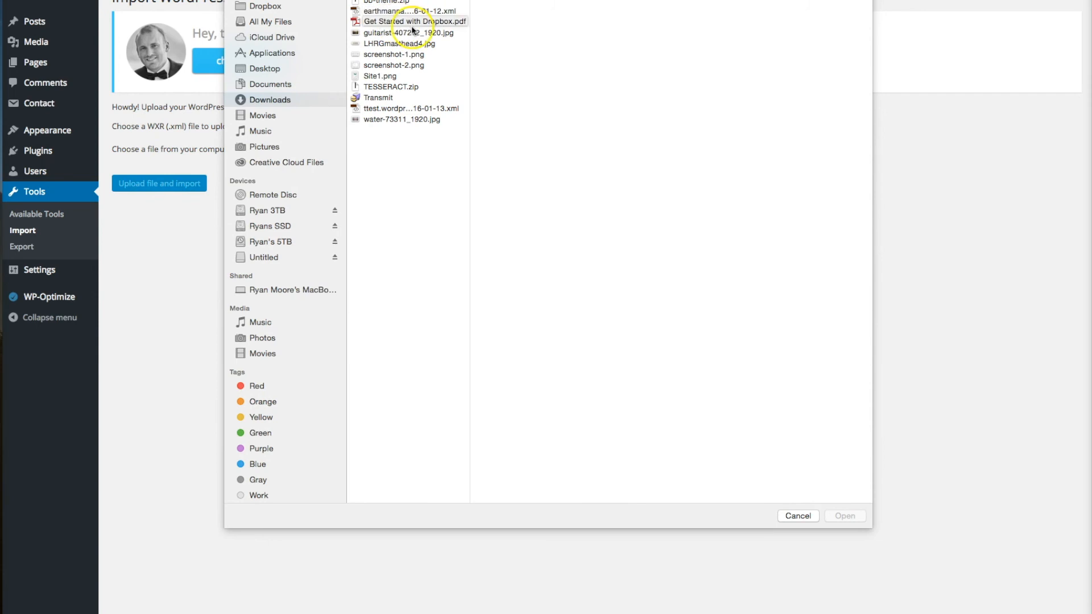
{"action": "mouse_move", "coordinate": [400, 108]}
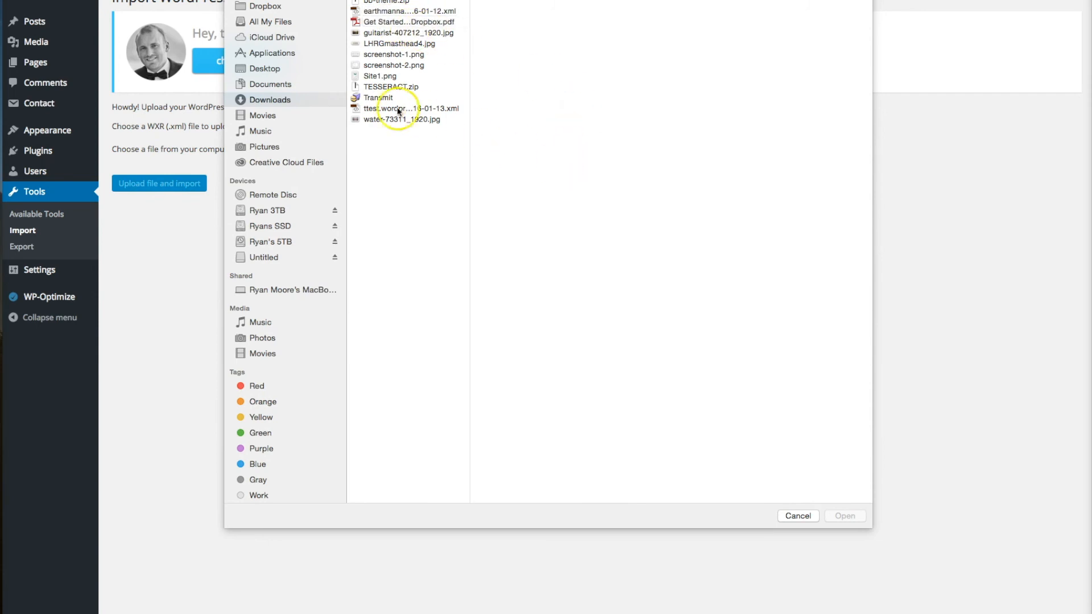
{"action": "left_click", "coordinate": [410, 108]}
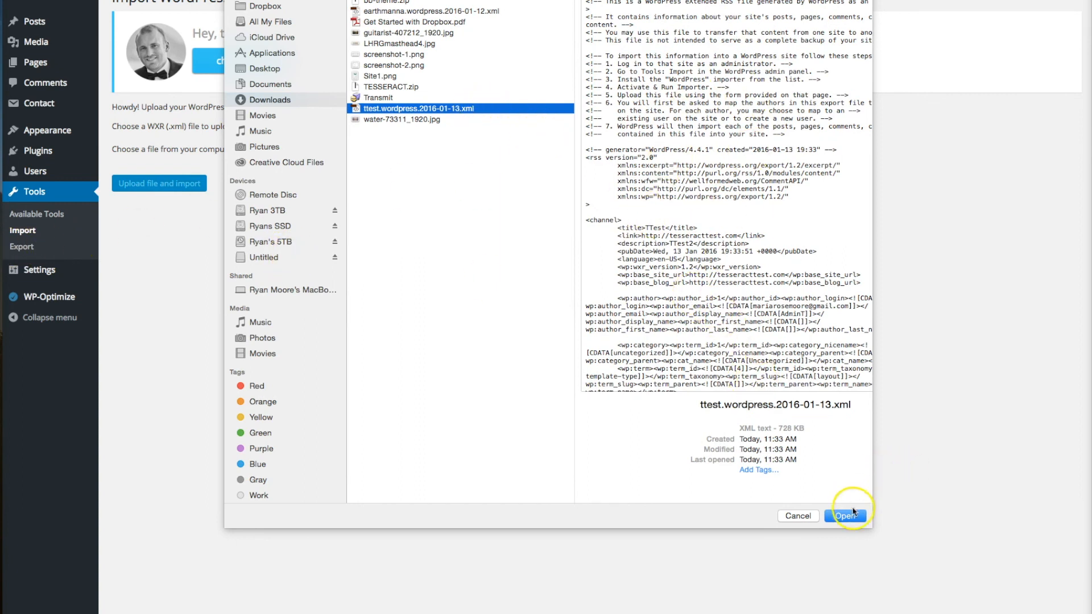
{"action": "left_click", "coordinate": [844, 516]}
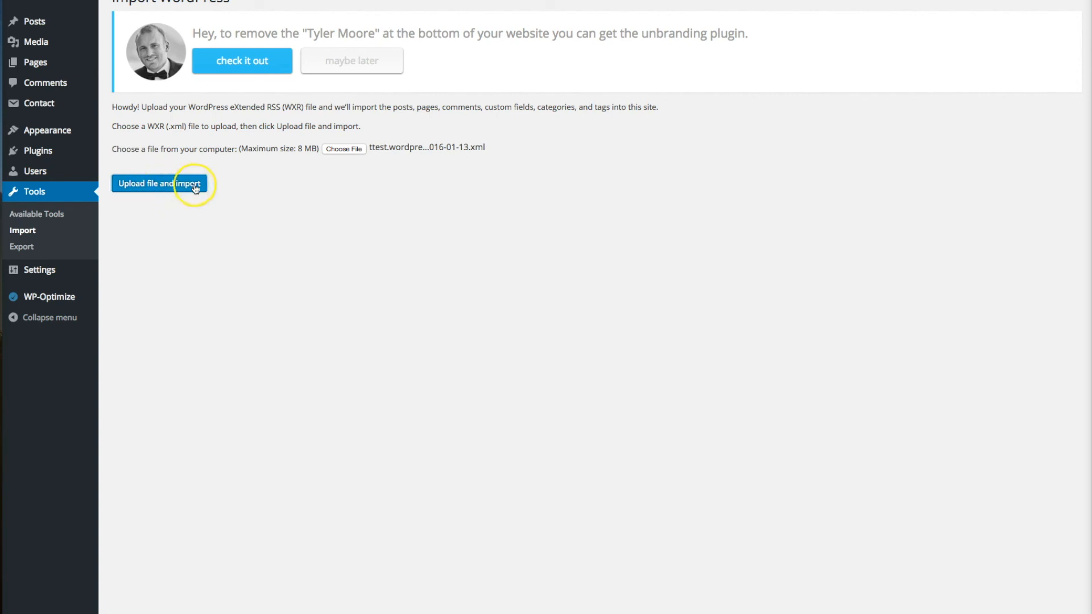
Step: Upload the export, assign posts to AdminT with attachments enabled, then view Themes
{"action": "left_click", "coordinate": [158, 183]}
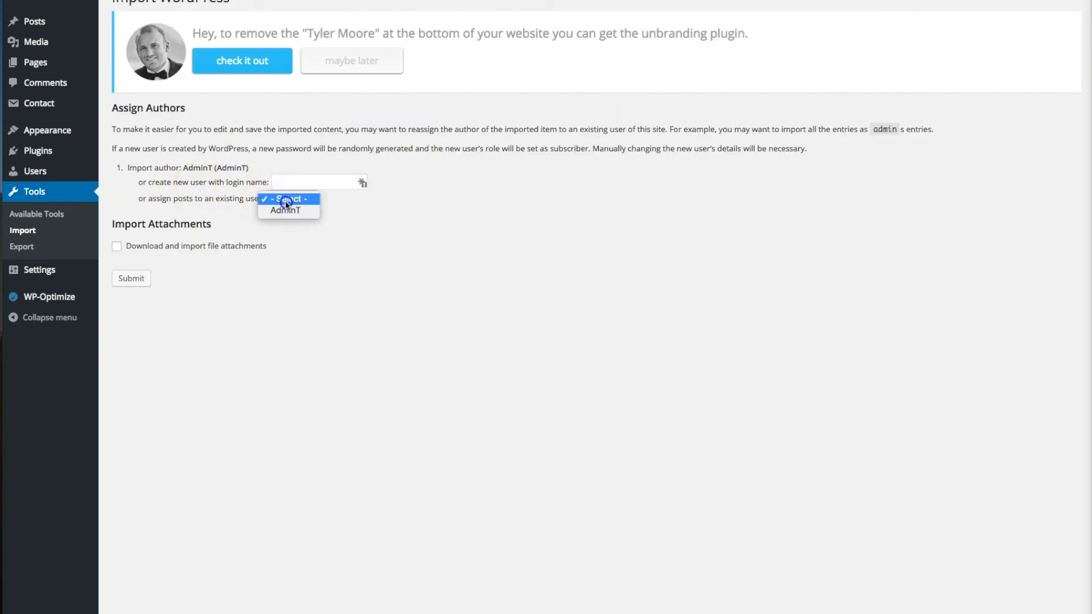
{"action": "left_click", "coordinate": [286, 210]}
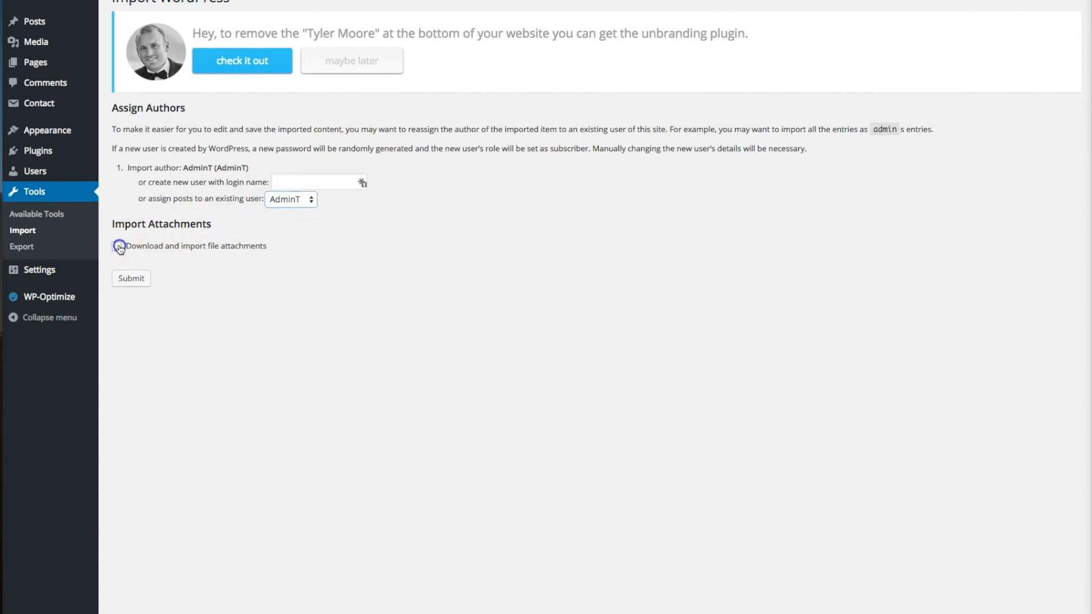
{"action": "left_click", "coordinate": [116, 246]}
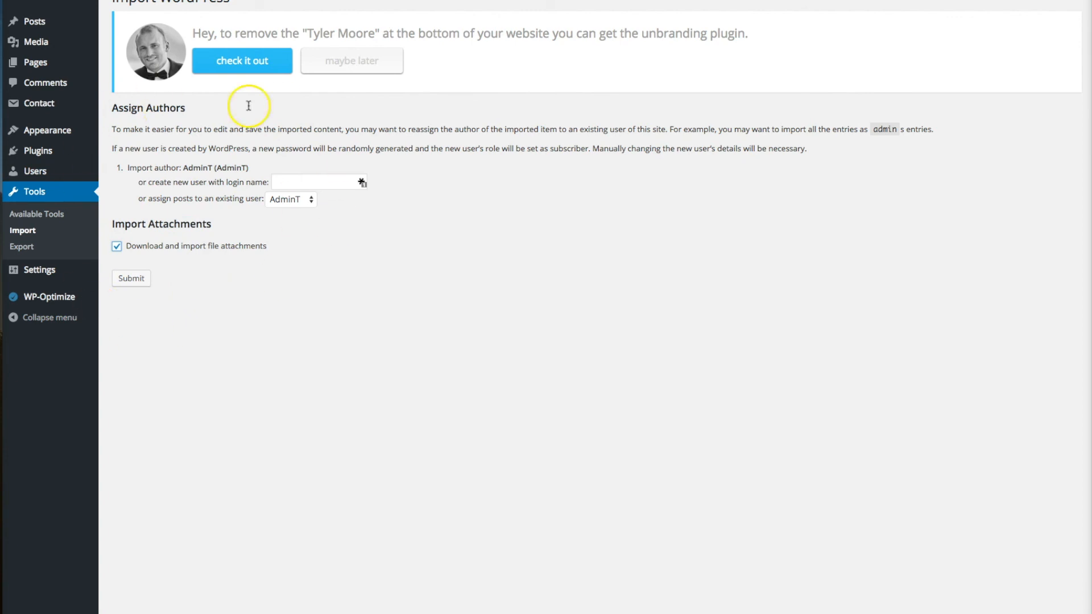
{"action": "mouse_move", "coordinate": [244, 272]}
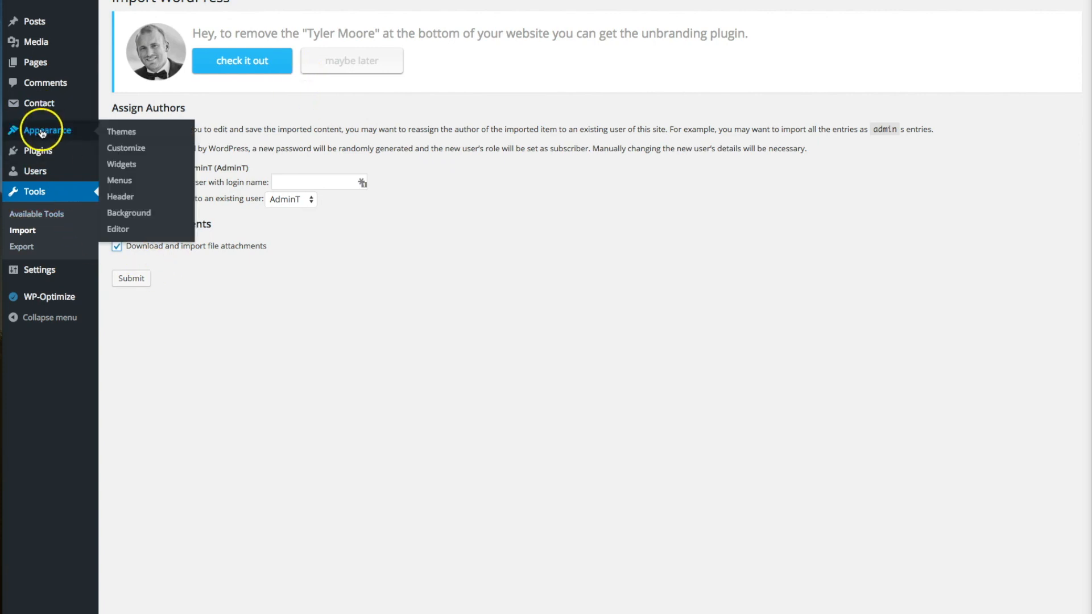
{"action": "left_click", "coordinate": [47, 131]}
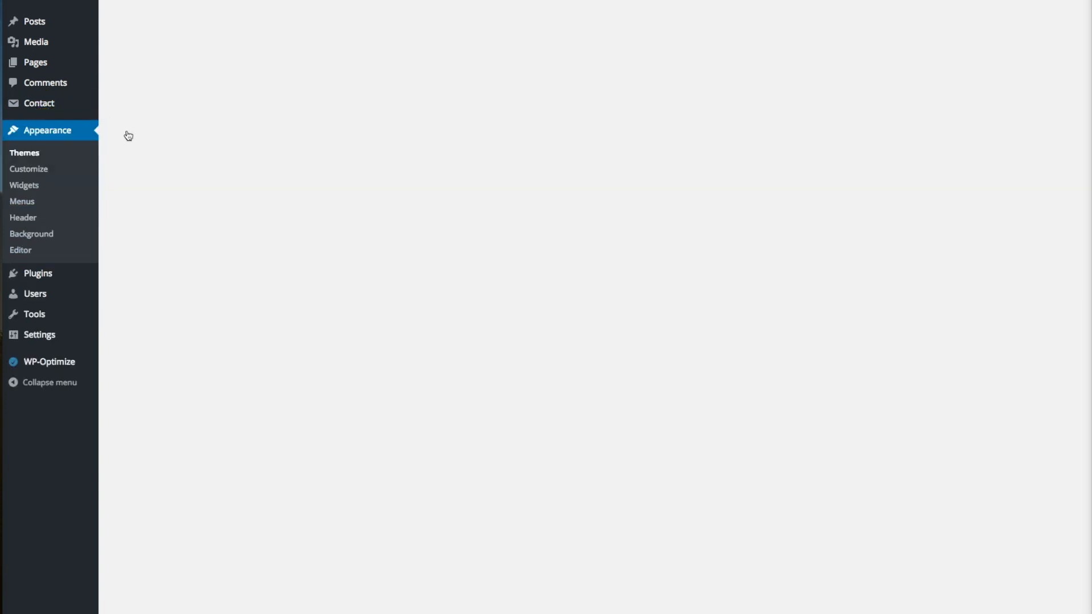
{"action": "left_click", "coordinate": [24, 152]}
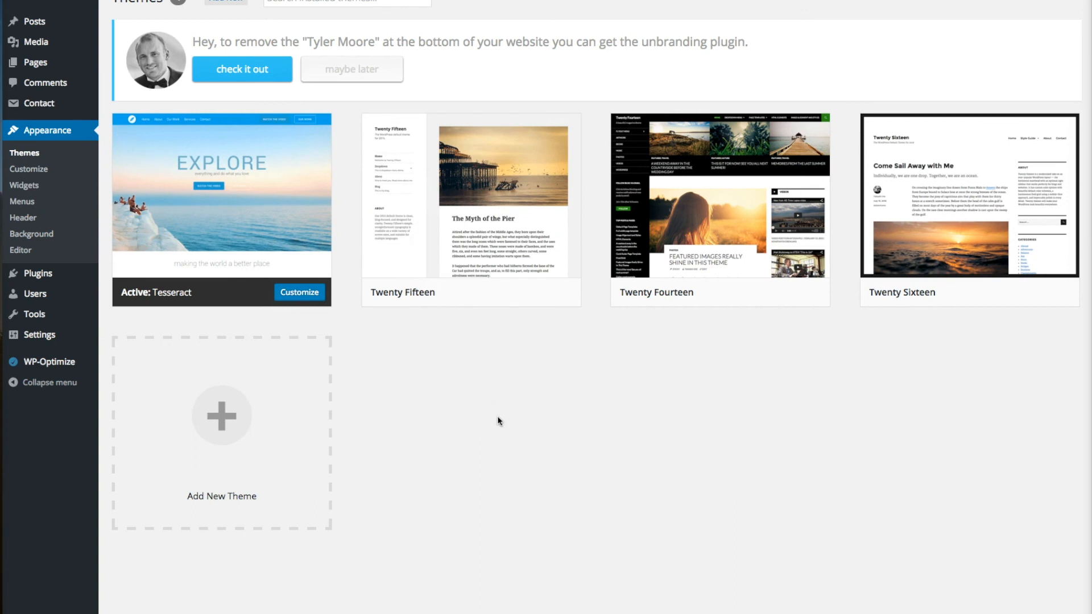